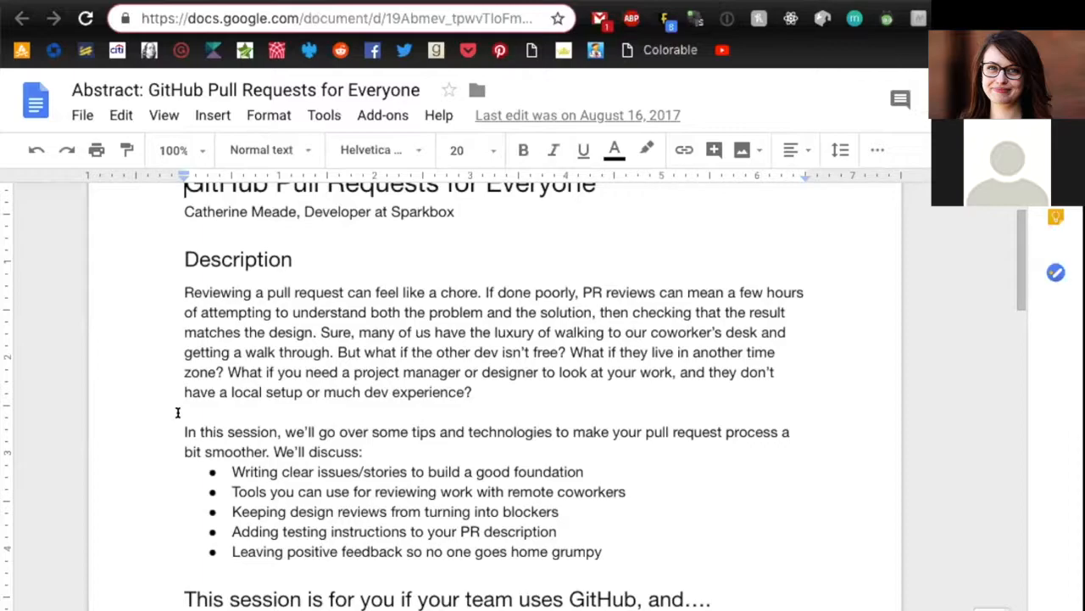
Step: Read down the abstract past its audience paragraph, reaching the Sessionize CodeStock 2019 upcoming sessions
scroll(down, 3)
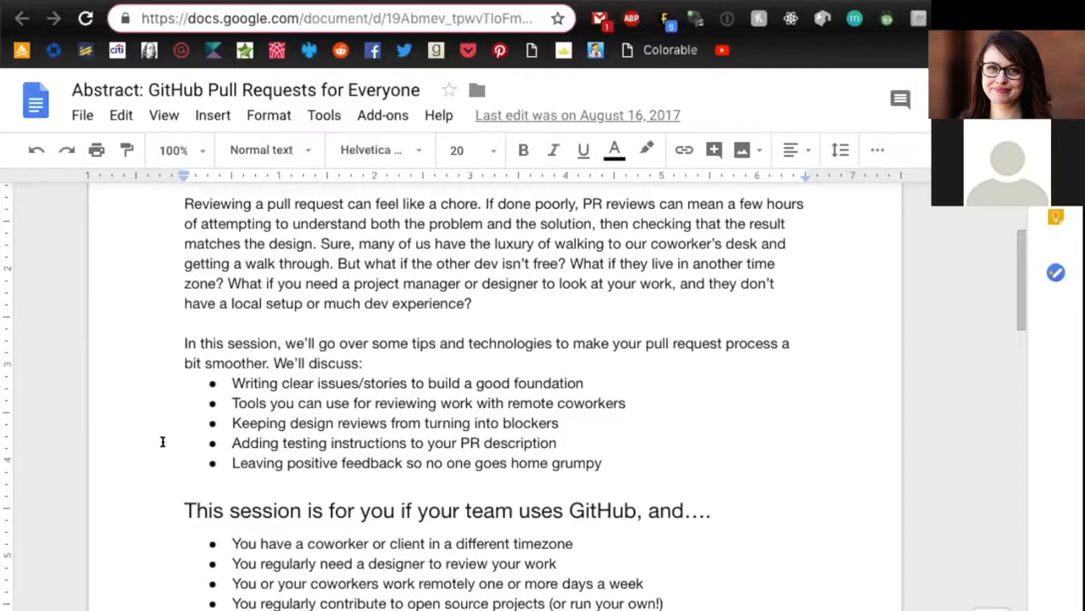
scroll(down, 3)
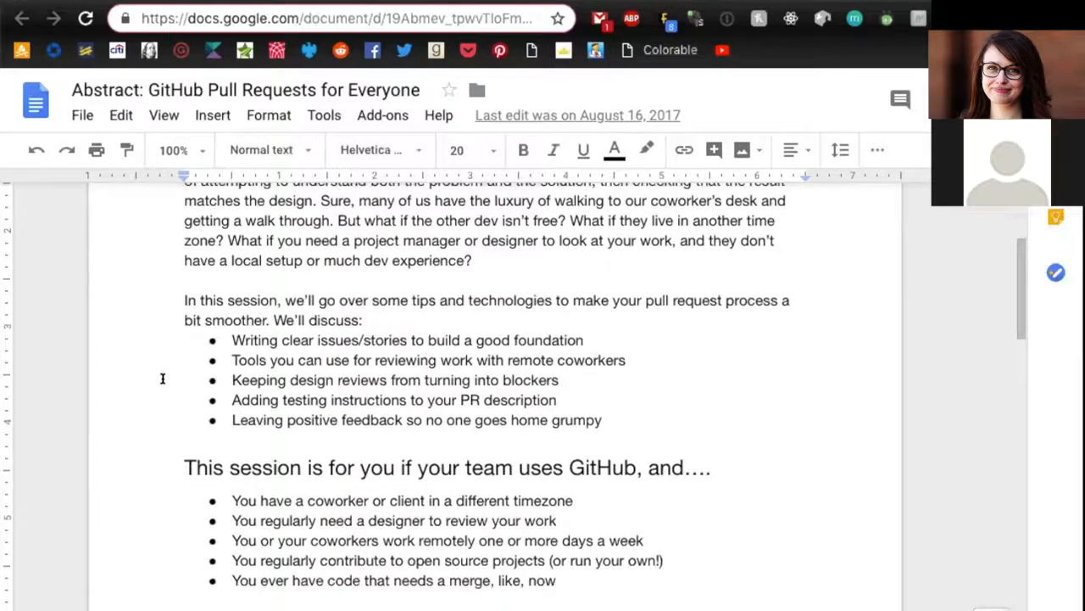
scroll(down, 3)
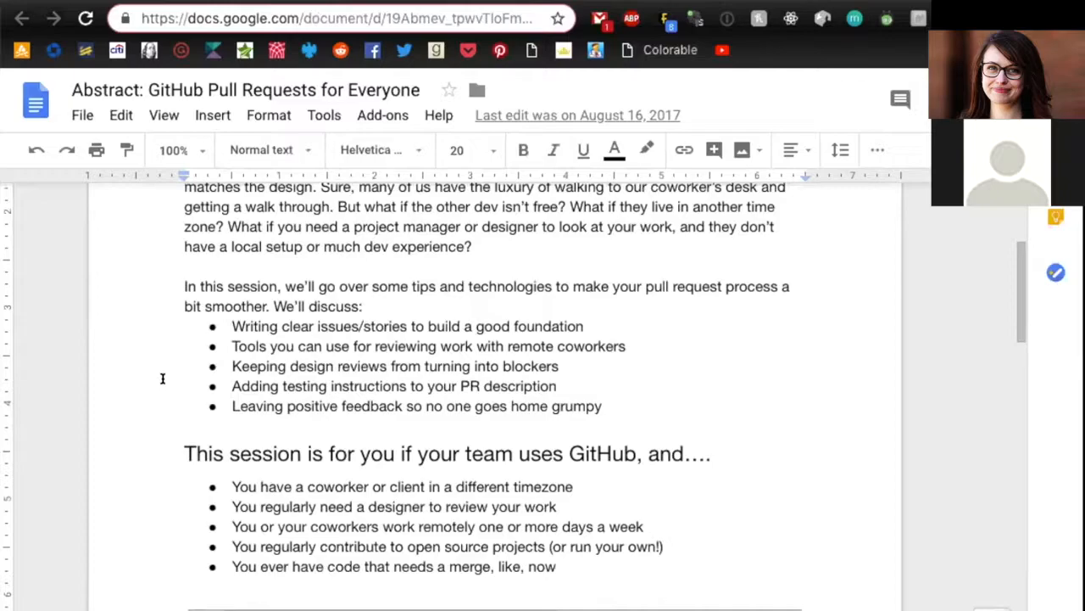
scroll(down, 3)
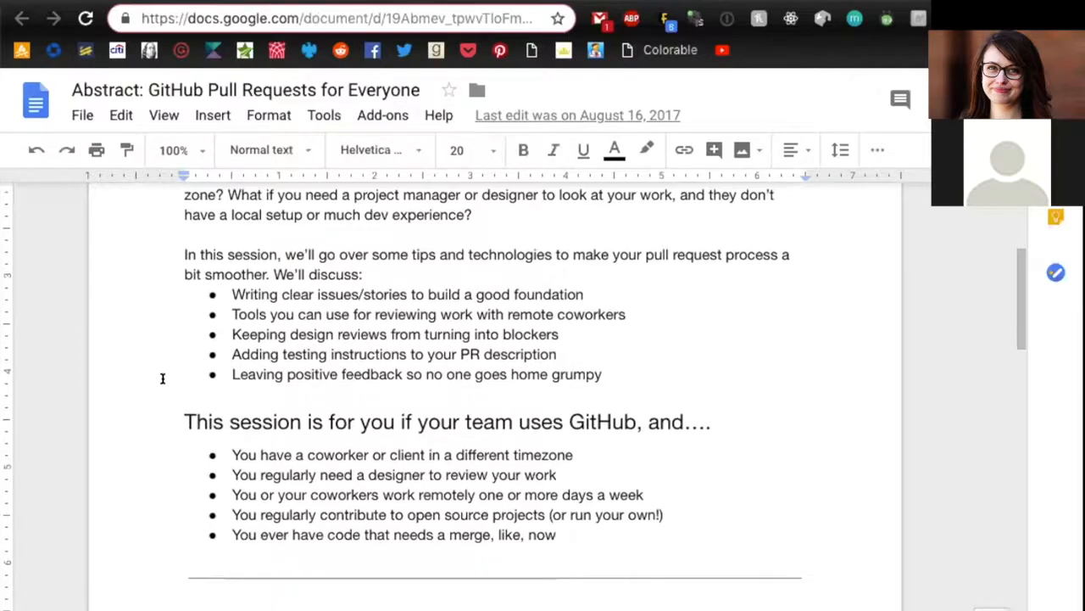
scroll(down, 3)
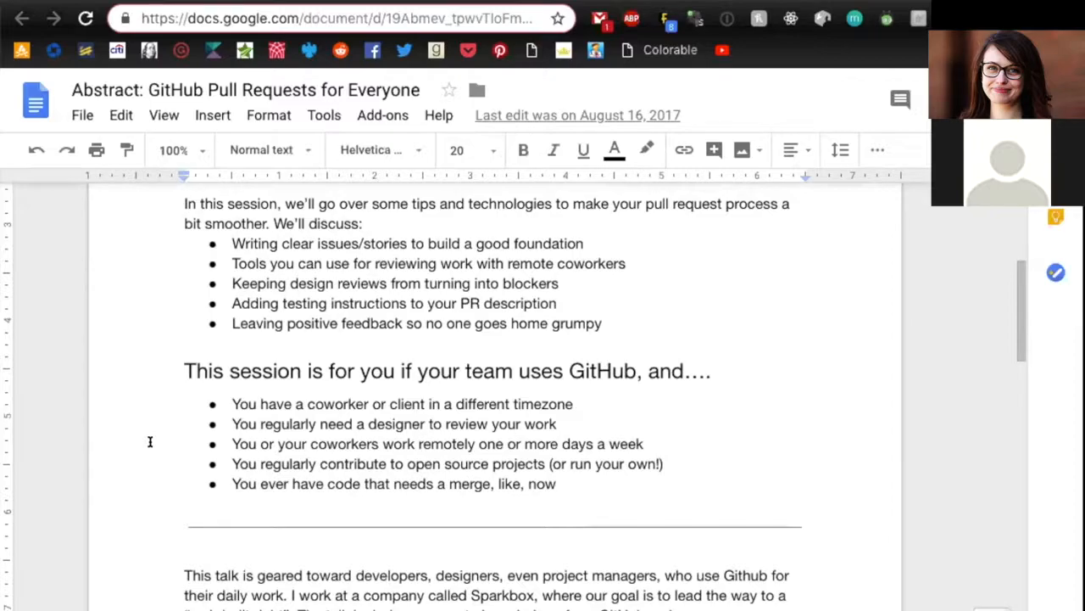
scroll(up, 3)
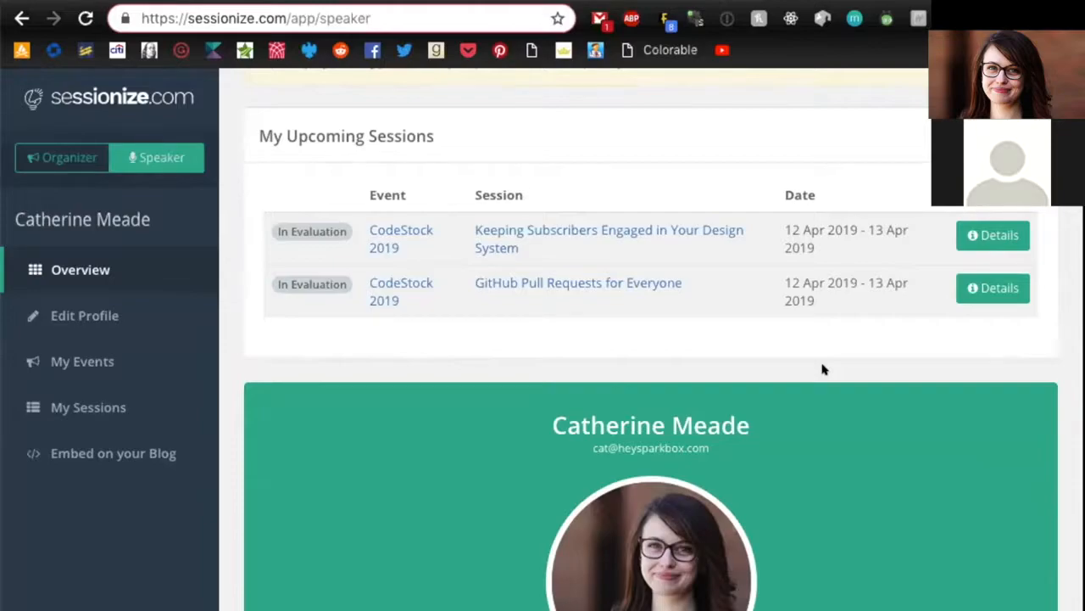
Step: Open the GitHub Pull Requests for Everyone session and review its track, level, tags and notes
click(578, 282)
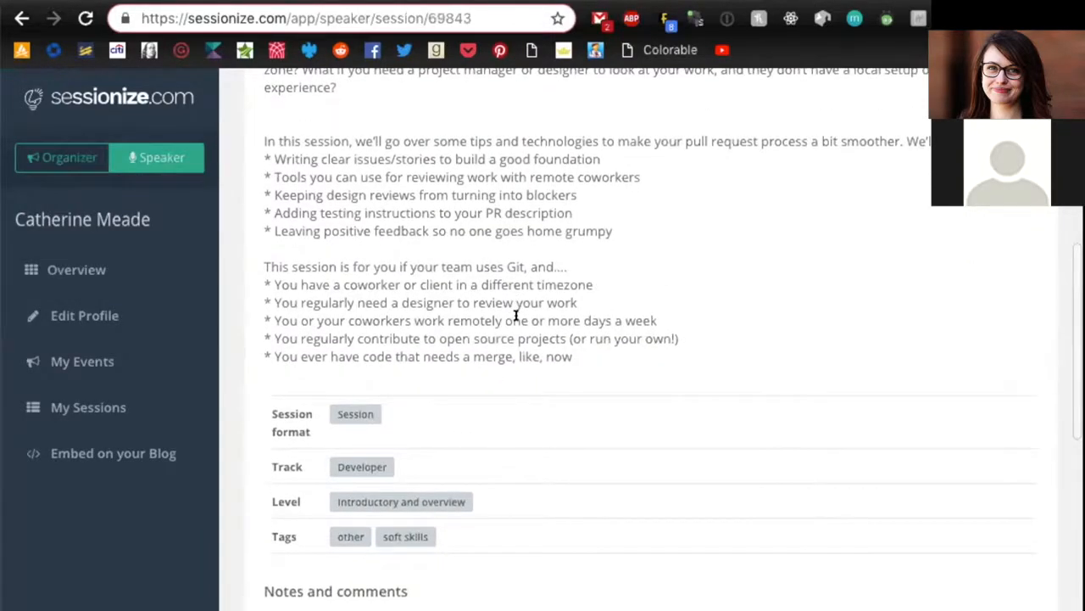
scroll(down, 3)
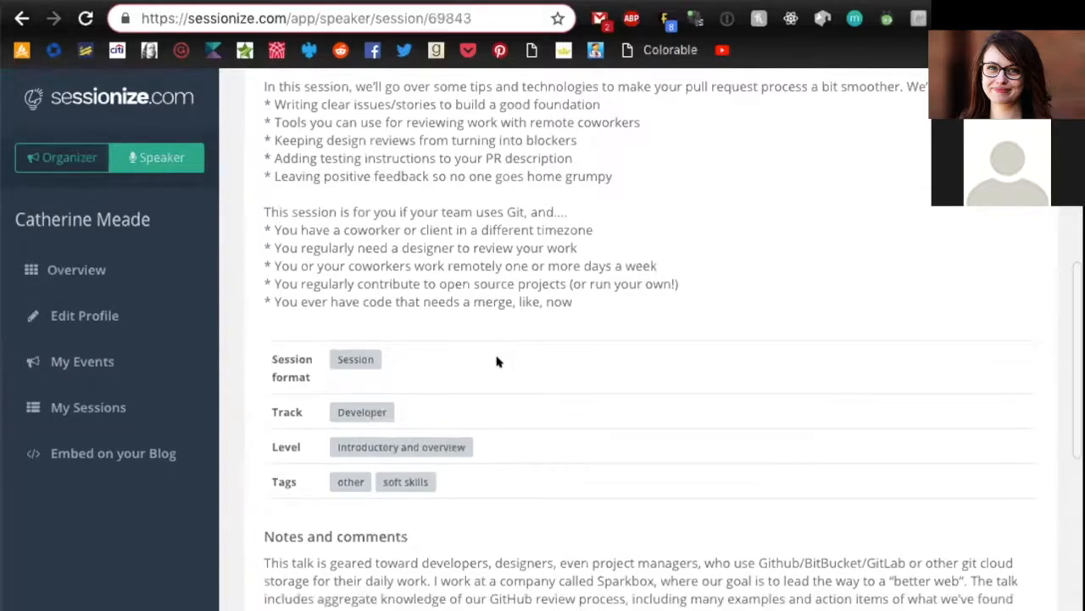
scroll(down, 3)
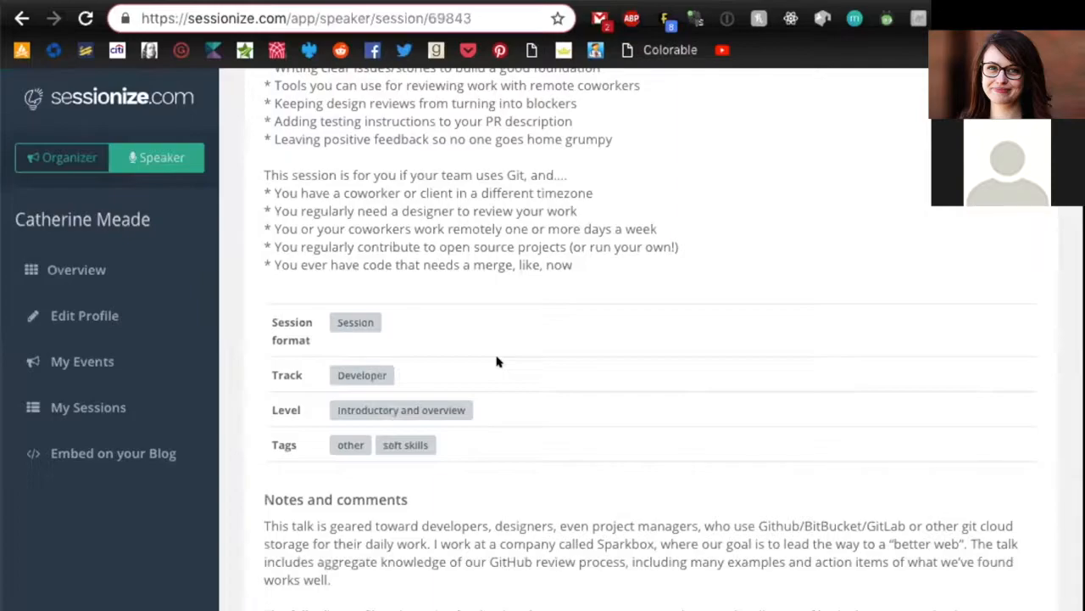
scroll(down, 3)
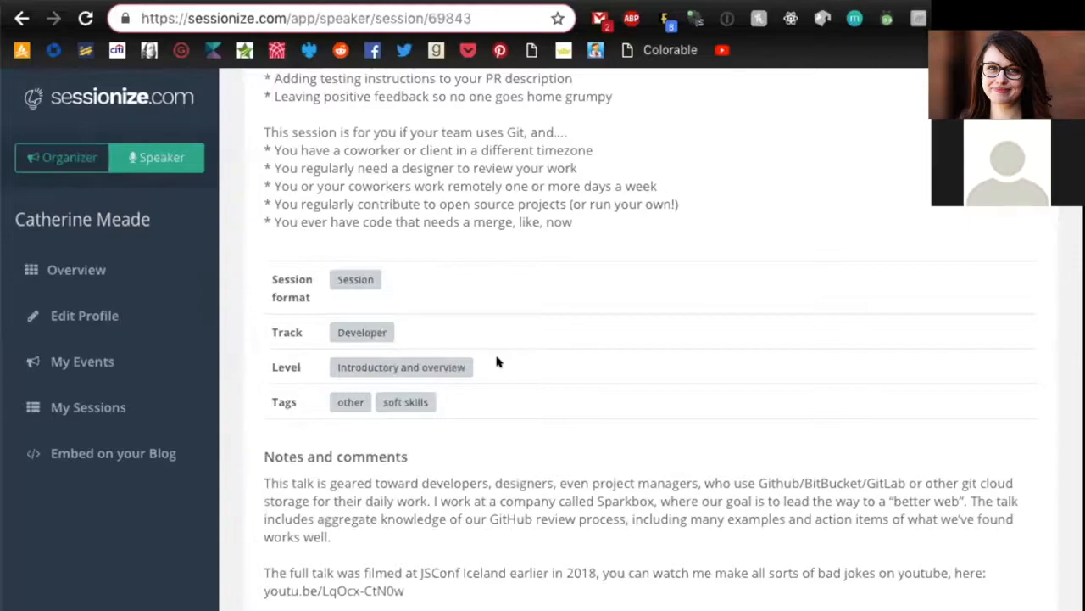
scroll(down, 3)
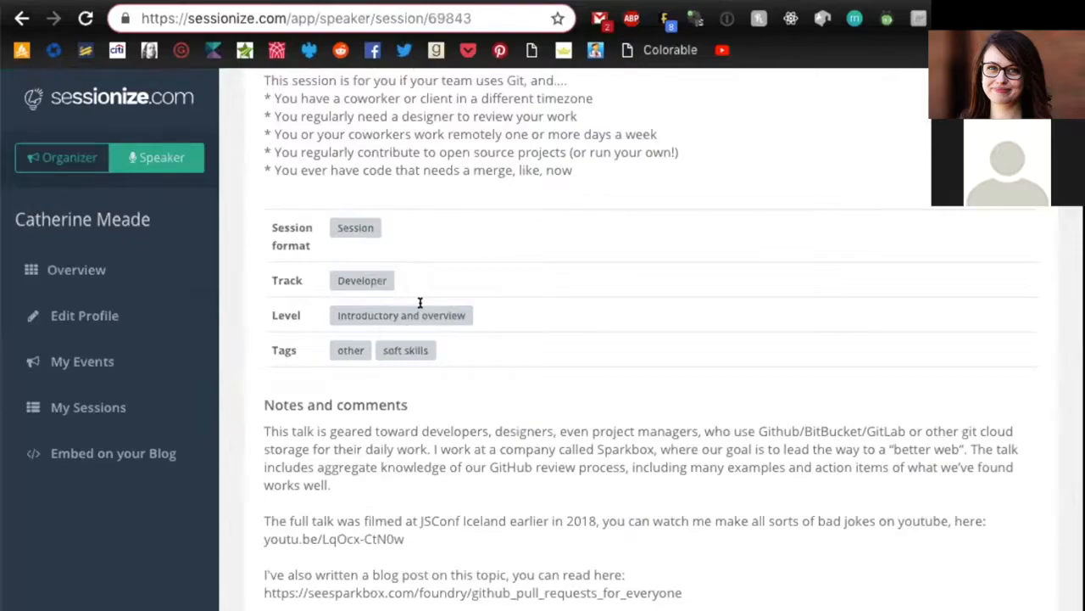
mouse_move(485, 253)
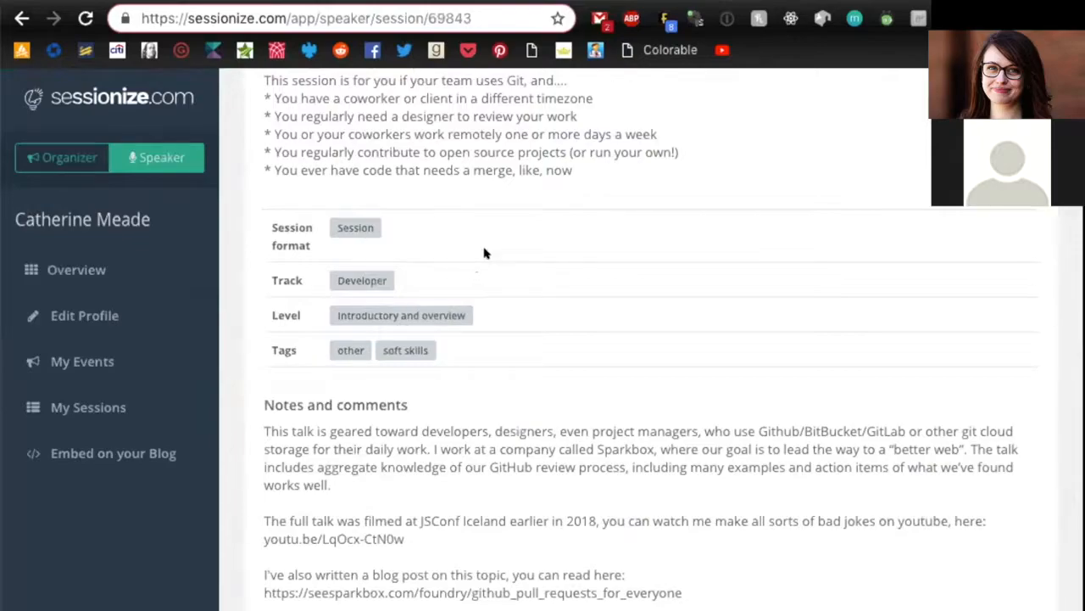
Step: Scroll past the submission date and speaker bio, reaching the CFP Land homepage with notification sign-ups
scroll(down, 3)
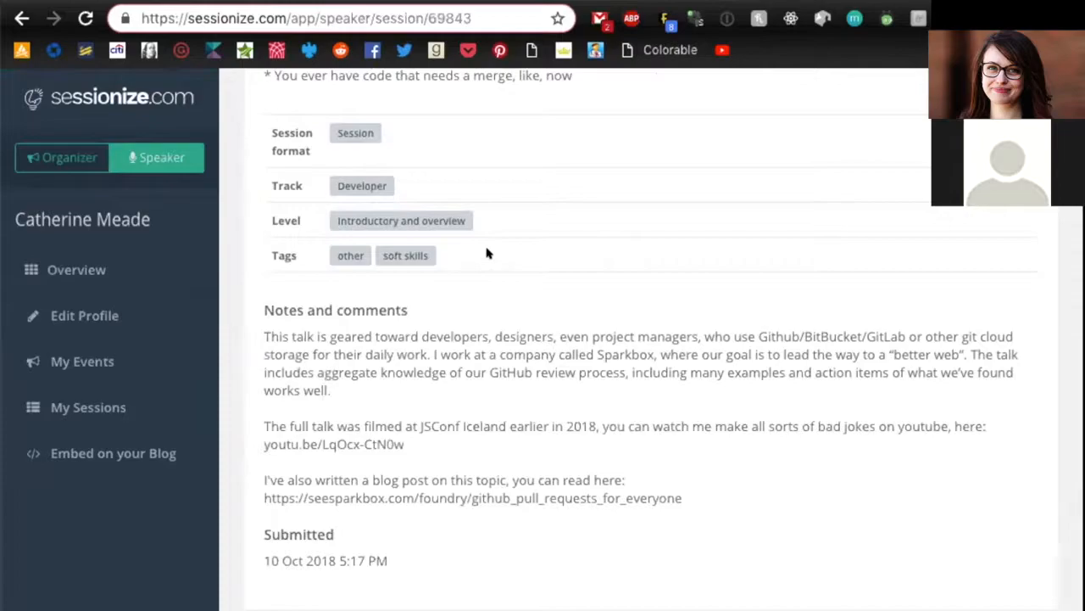
scroll(down, 3)
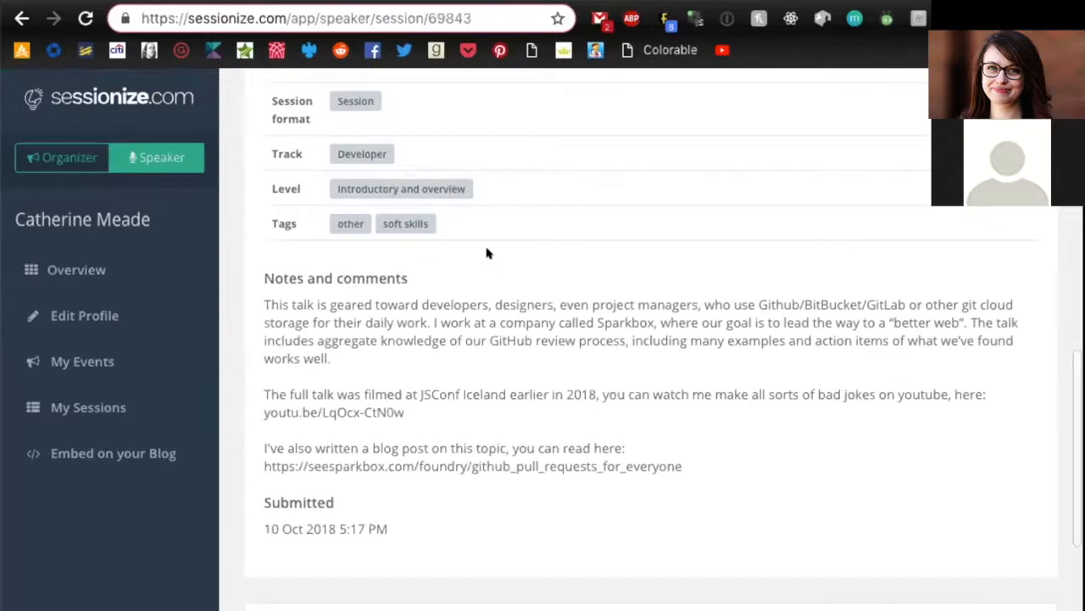
scroll(down, 3)
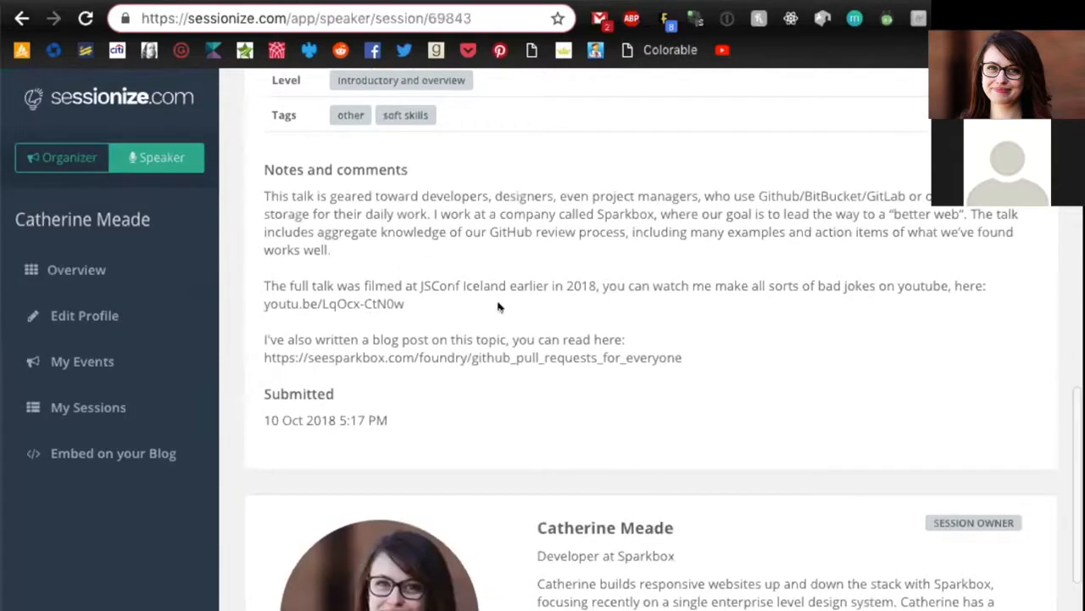
mouse_move(551, 380)
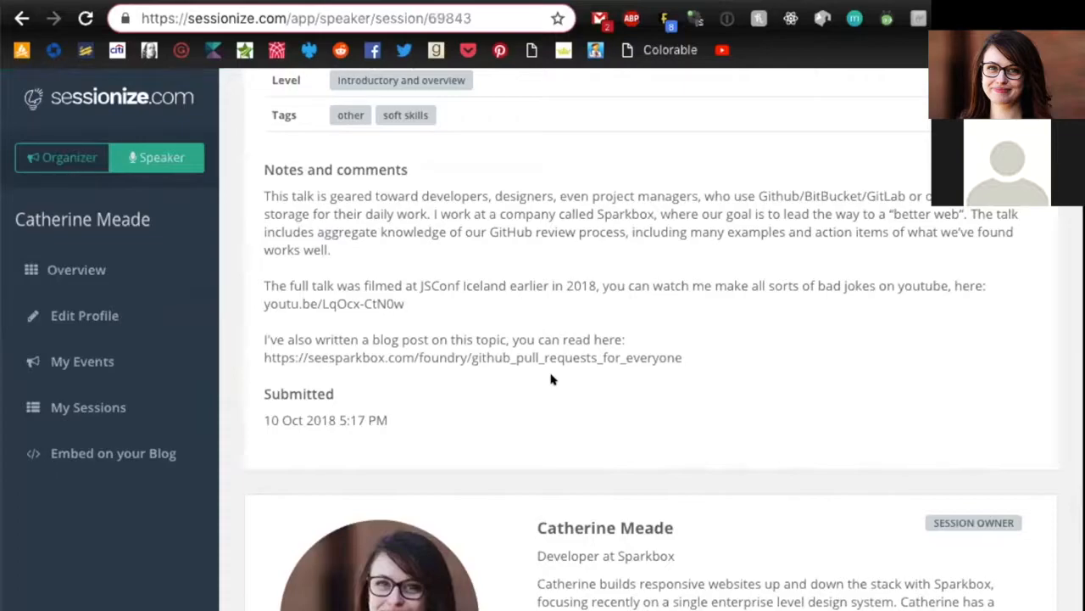
scroll(down, 3)
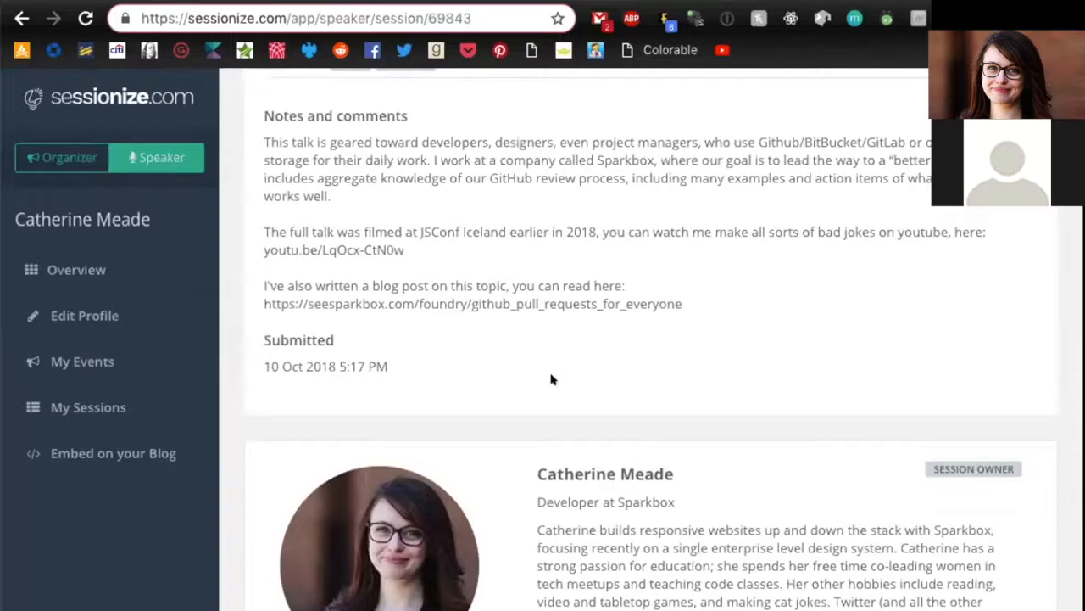
scroll(down, 3)
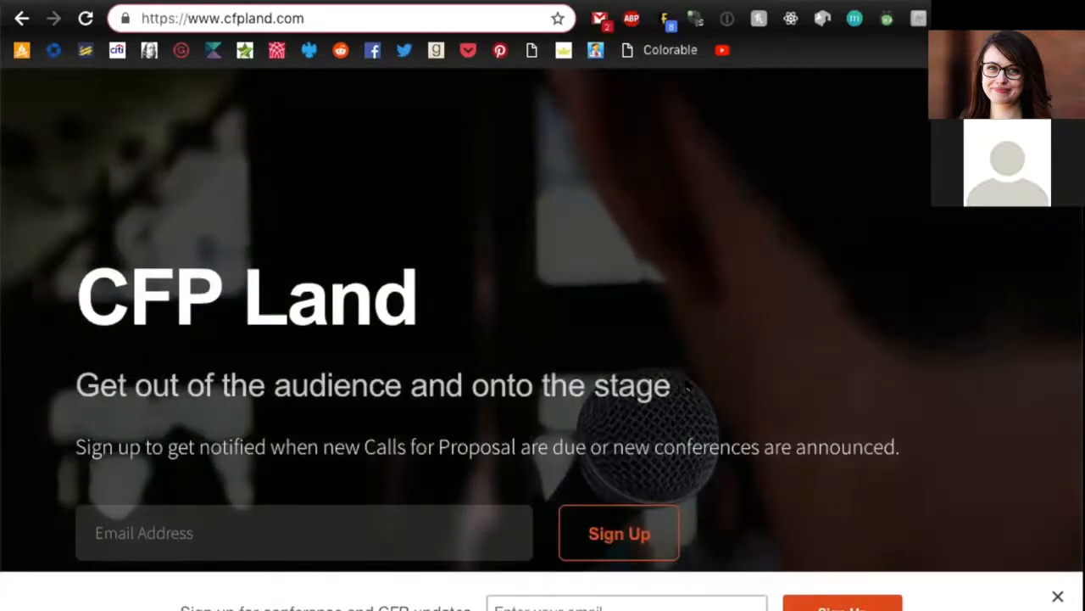
scroll(down, 3)
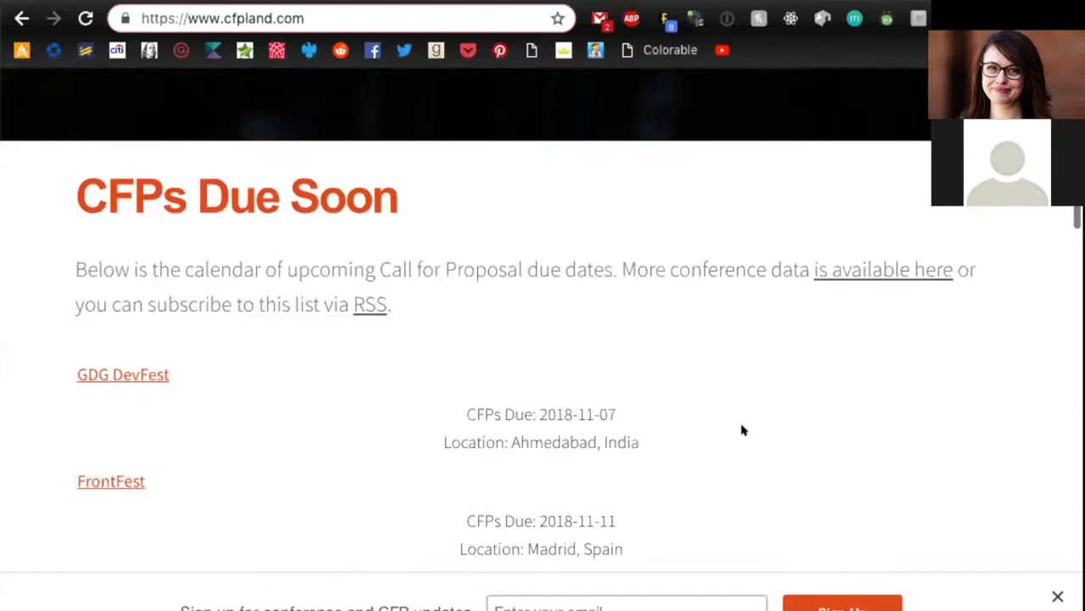
scroll(down, 3)
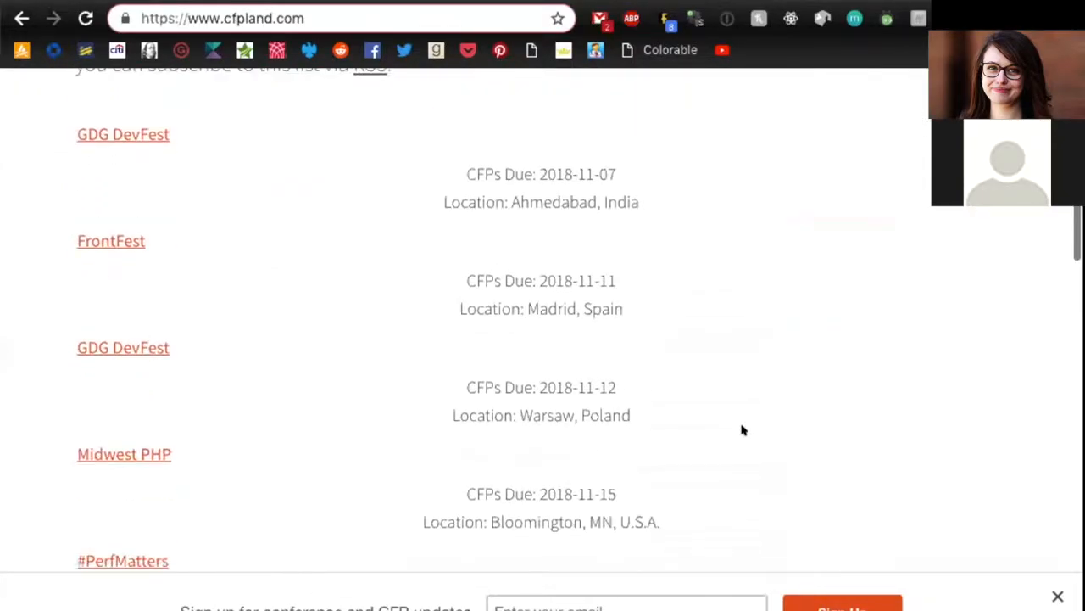
scroll(down, 3)
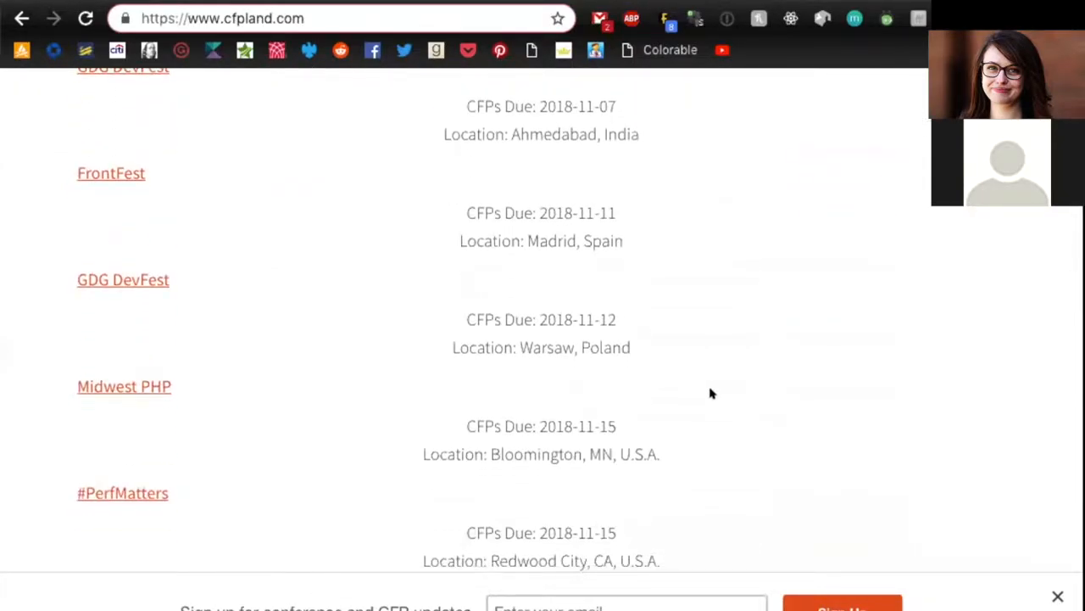
mouse_move(323, 210)
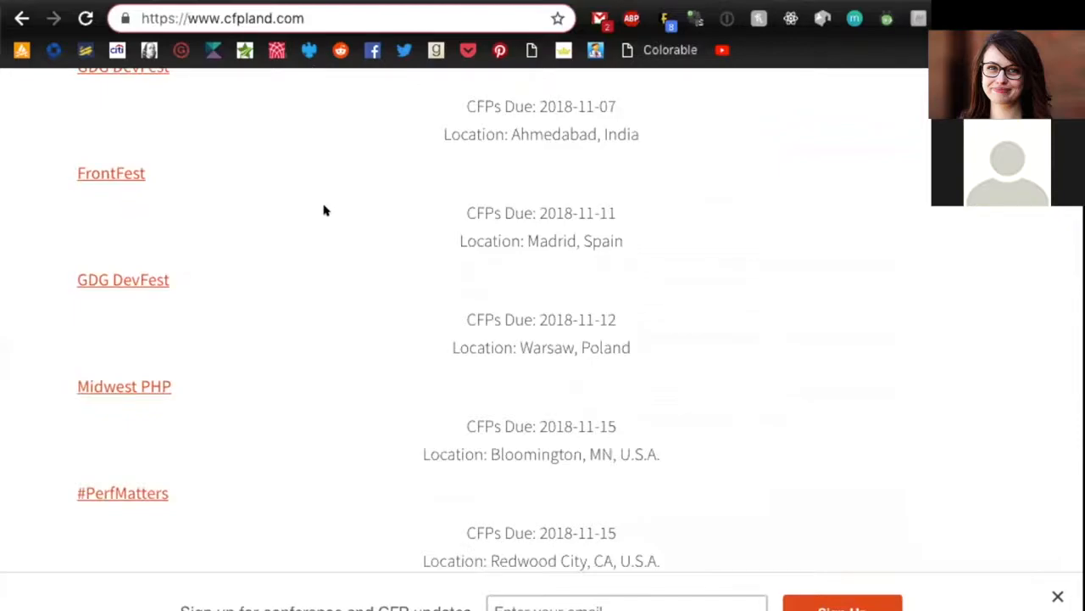
scroll(up, 3)
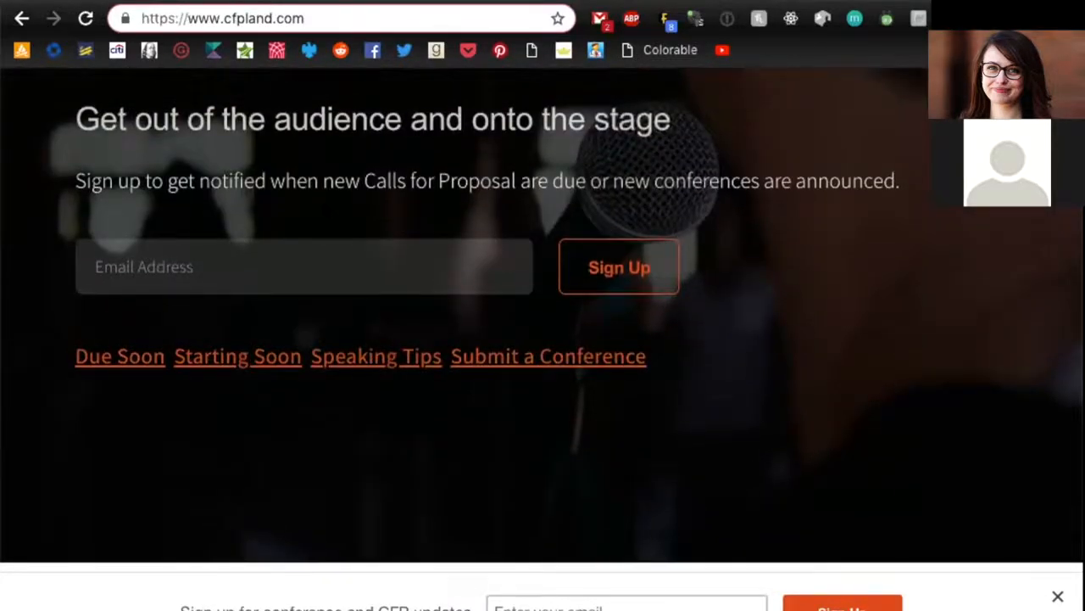